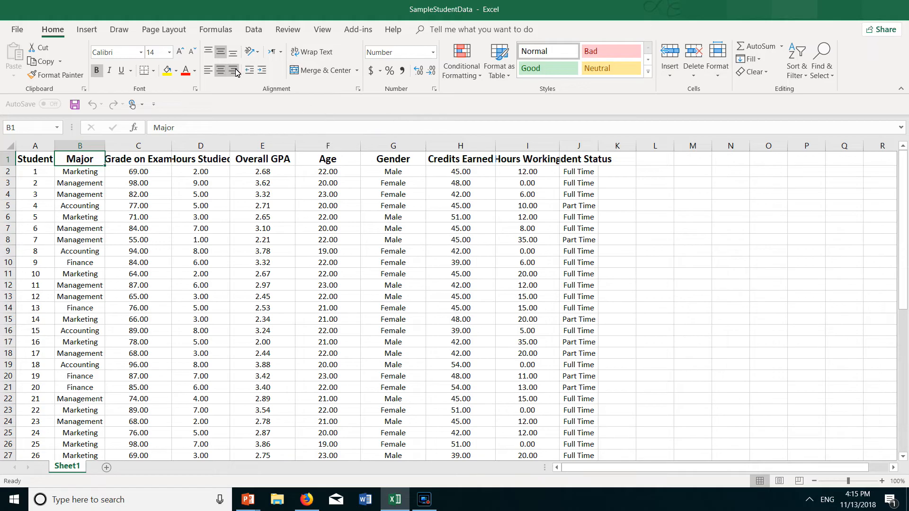
- Add a new column header 'Dummy' in column L
{"action": "left_click", "coordinate": [254, 30]}
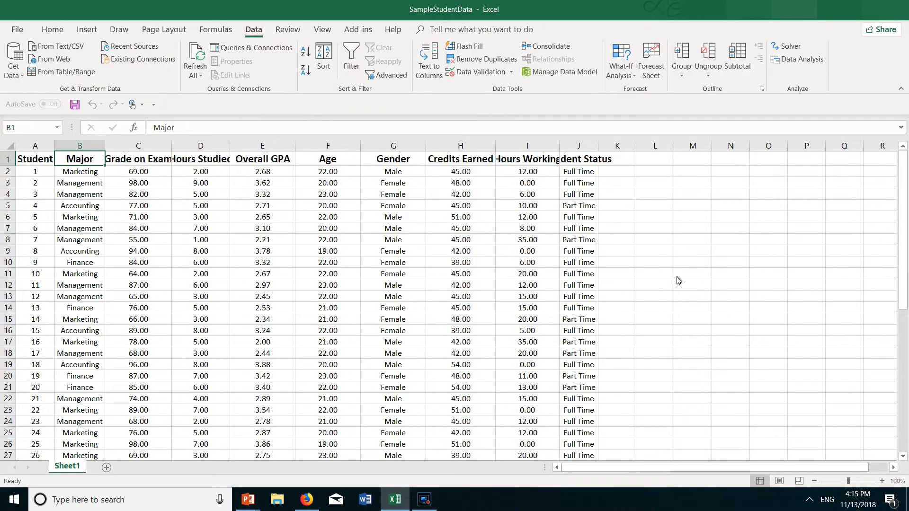
{"action": "mouse_move", "coordinate": [802, 59]}
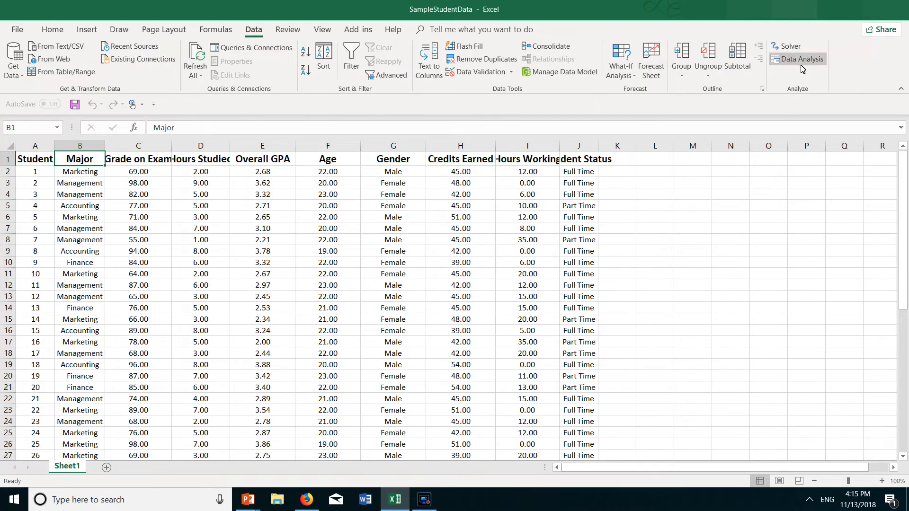
{"action": "mouse_move", "coordinate": [74, 173]}
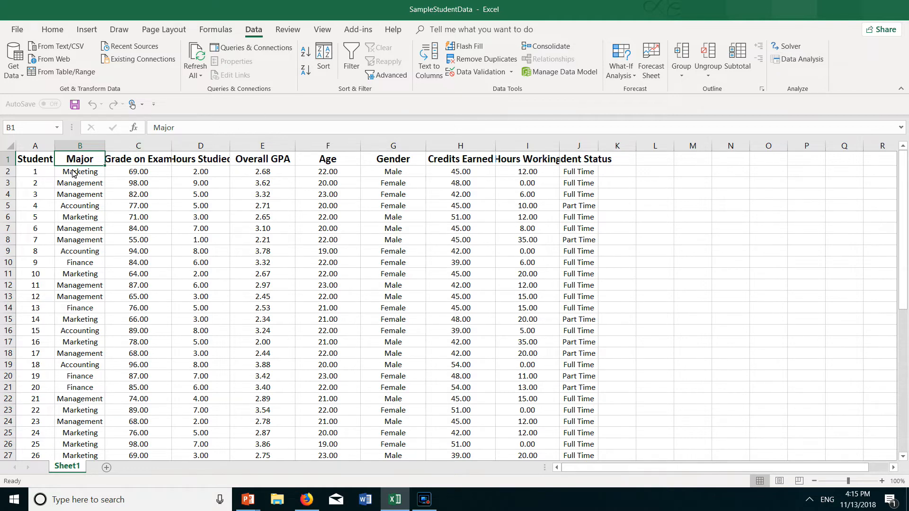
{"action": "mouse_move", "coordinate": [77, 188]}
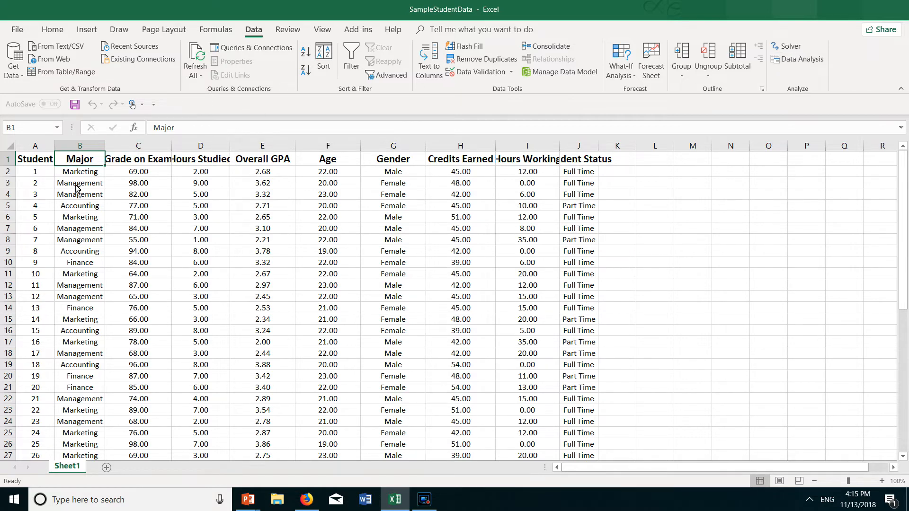
{"action": "mouse_move", "coordinate": [654, 166]}
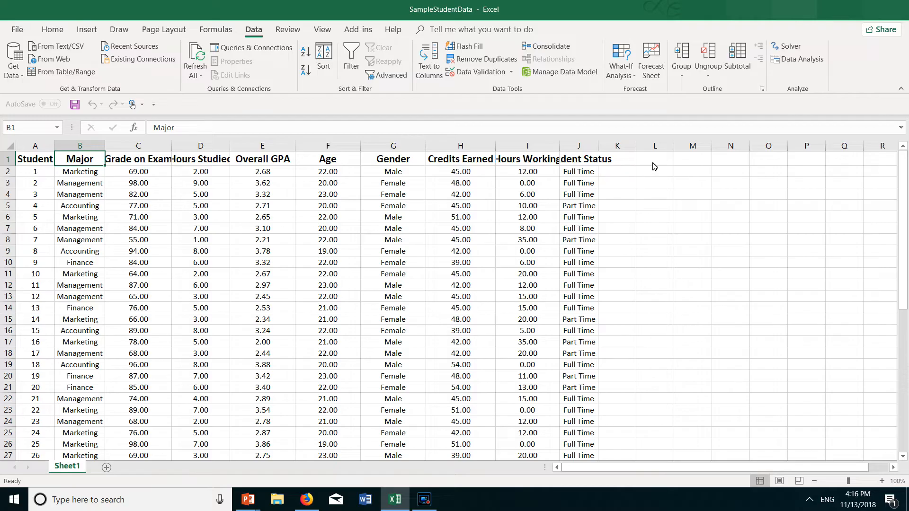
{"action": "left_click", "coordinate": [654, 158]}
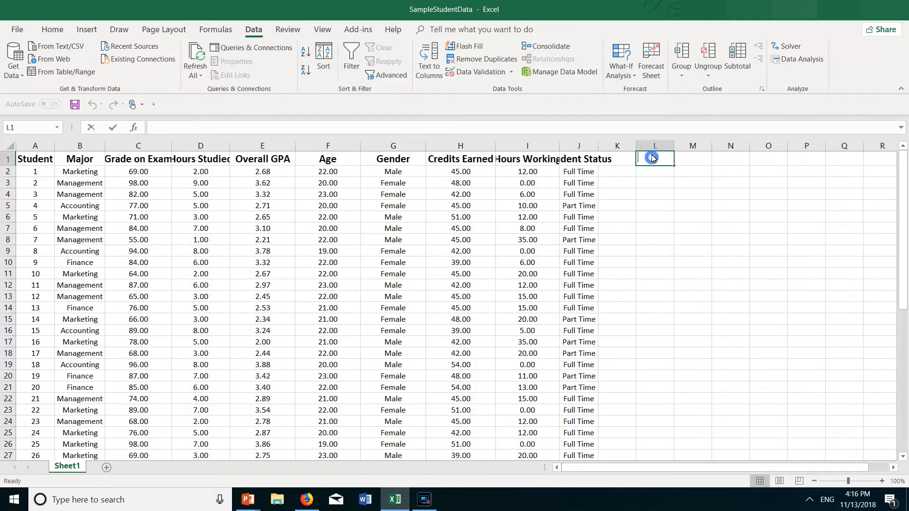
{"action": "type", "text": "Dummy"}
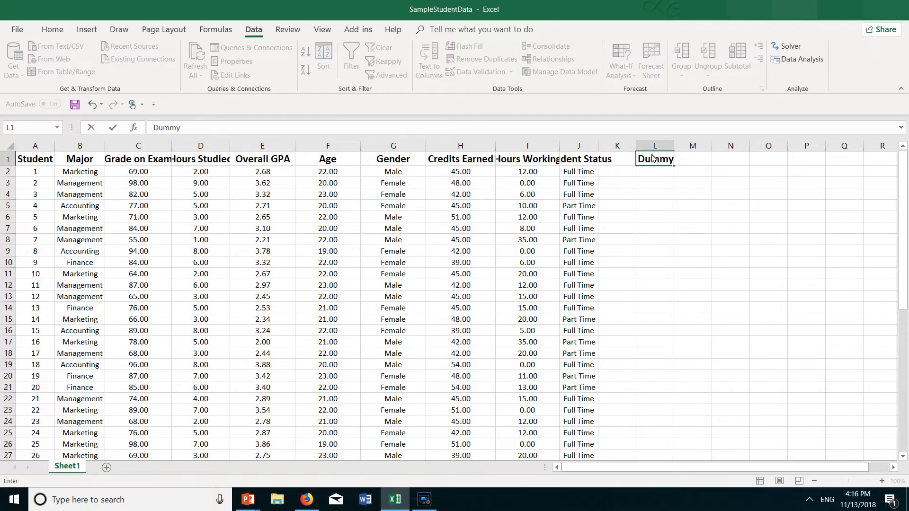
{"action": "key", "text": "Return"}
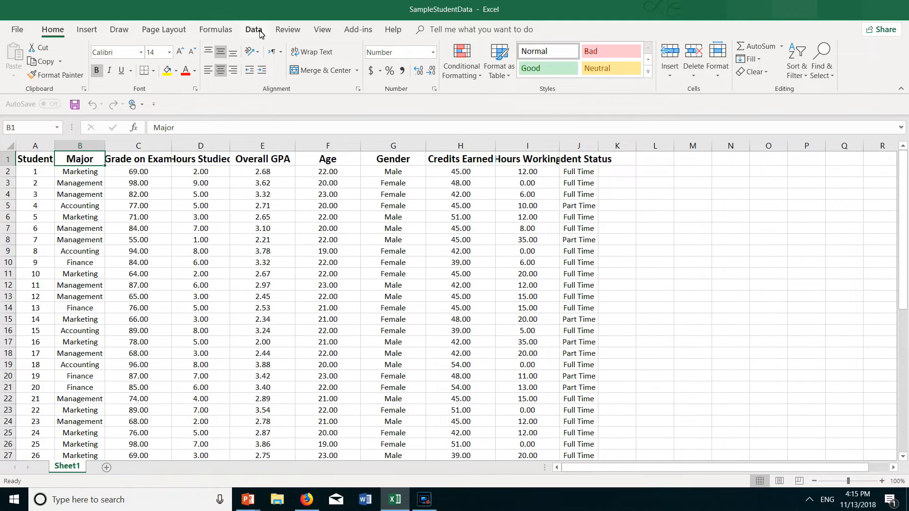
- Choose t-Test: Two-Sample Assuming Unequal Variances from the Data Analysis tools
{"action": "left_click", "coordinate": [253, 29]}
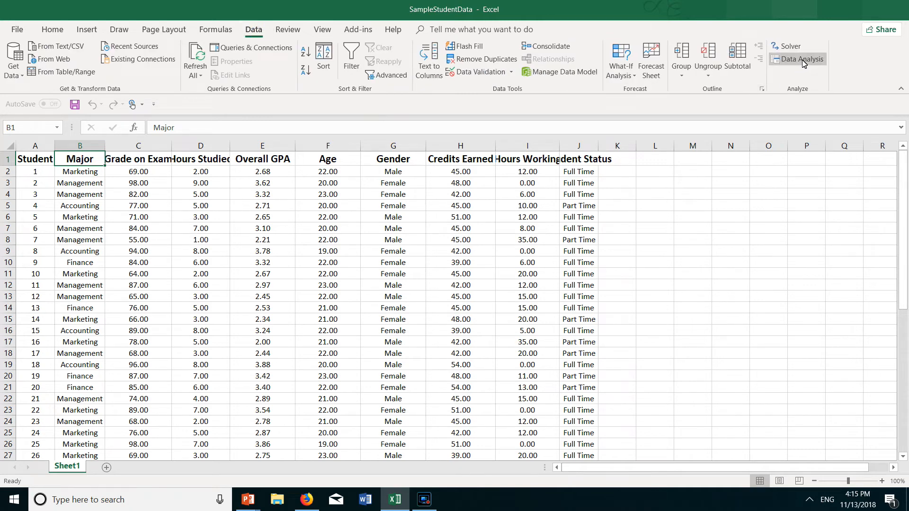
{"action": "left_click", "coordinate": [797, 59]}
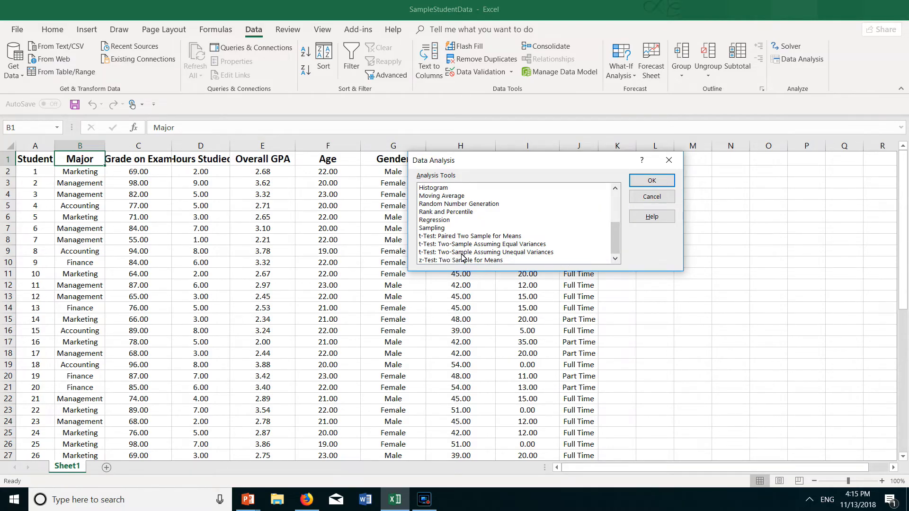
{"action": "mouse_move", "coordinate": [488, 258]}
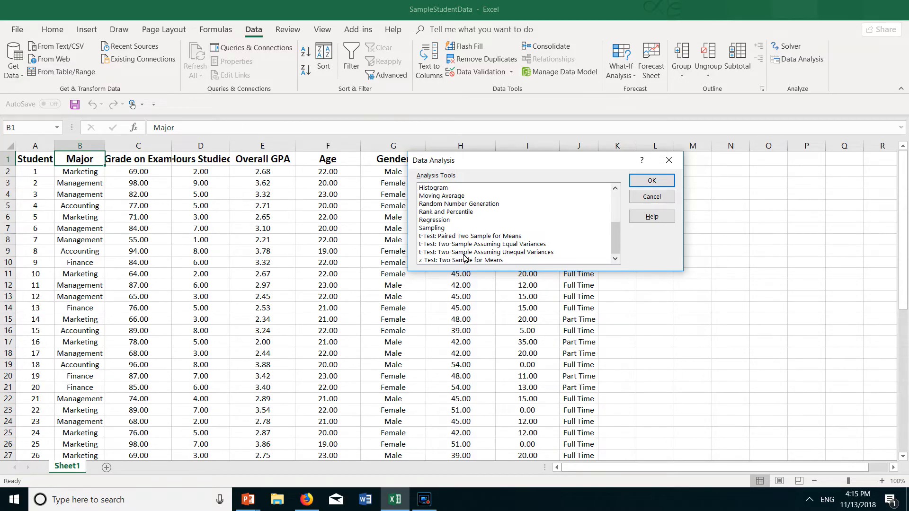
{"action": "left_click", "coordinate": [486, 252]}
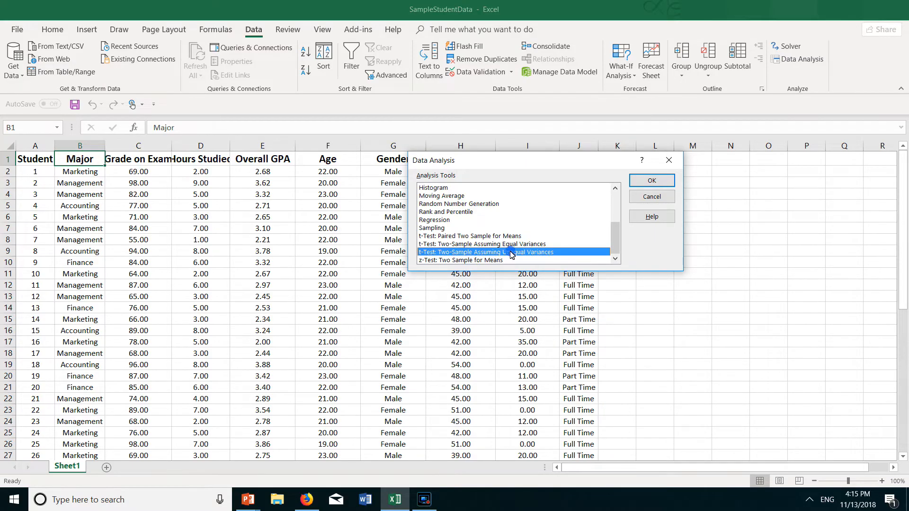
{"action": "left_click", "coordinate": [651, 180]}
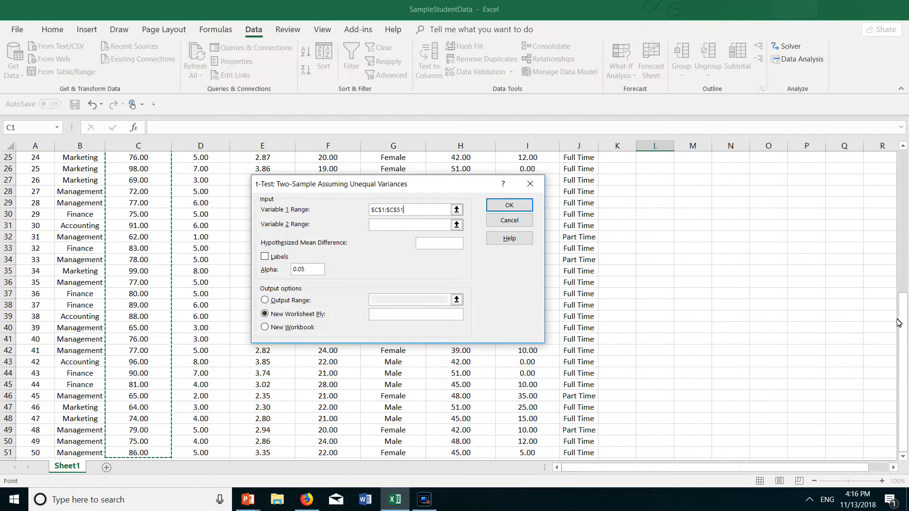
- Run the test with Dummy as Variable 2, labels in first row, mean difference 75, output to new sheet
{"action": "scroll", "scroll_direction": "up", "scroll_amount": 3}
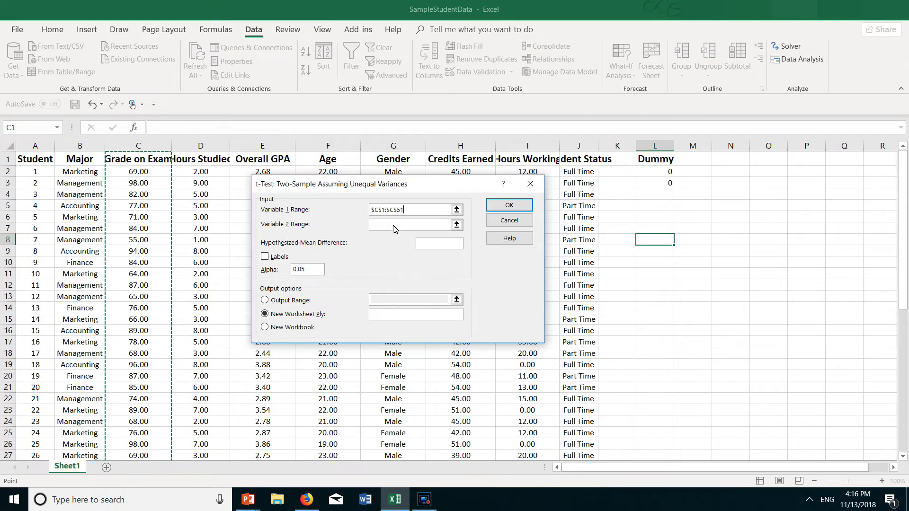
{"action": "left_click", "coordinate": [412, 225]}
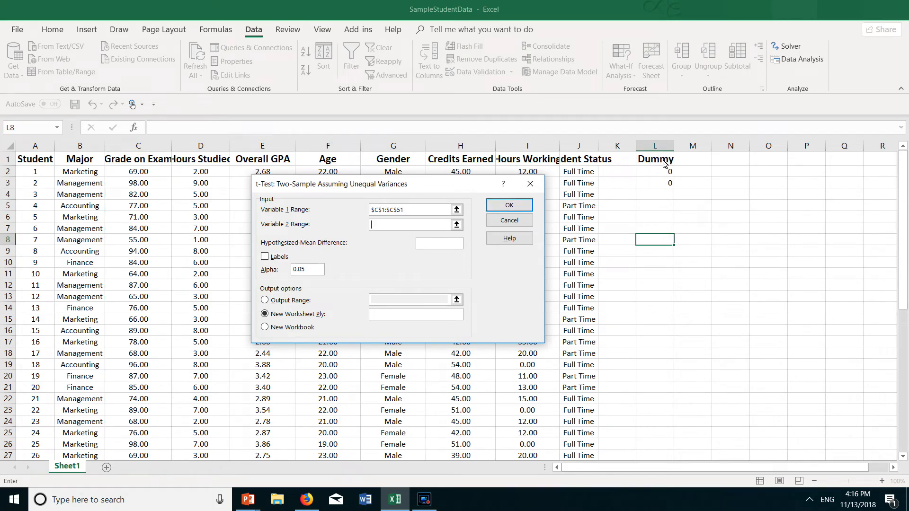
{"action": "left_click", "coordinate": [655, 159]}
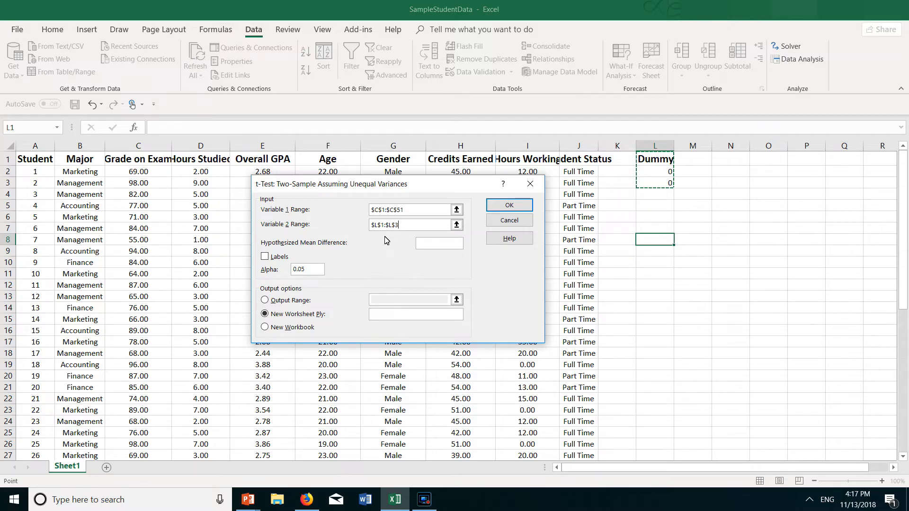
{"action": "left_click", "coordinate": [264, 256]}
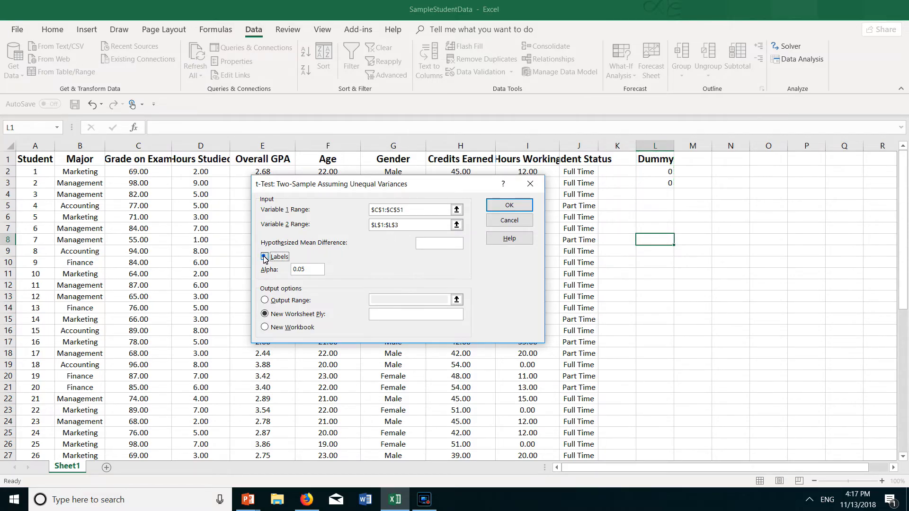
{"action": "left_click", "coordinate": [264, 256]}
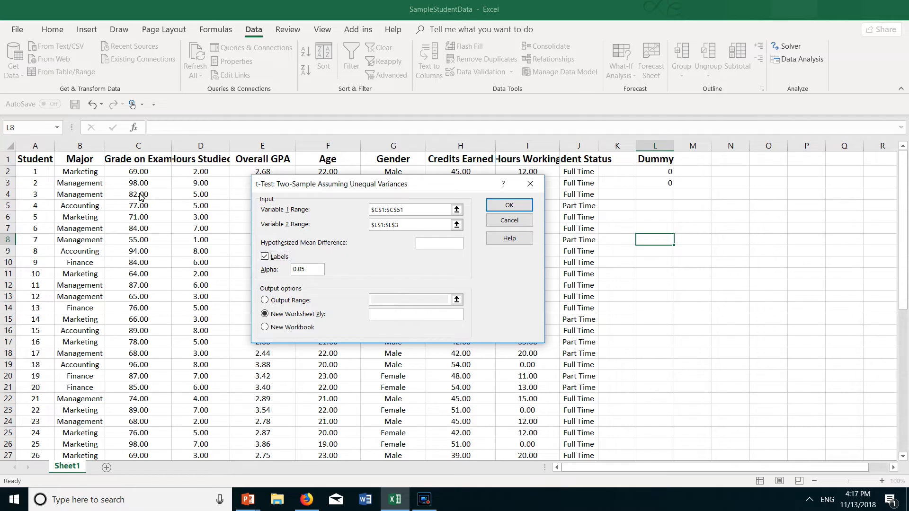
{"action": "mouse_move", "coordinate": [451, 244]}
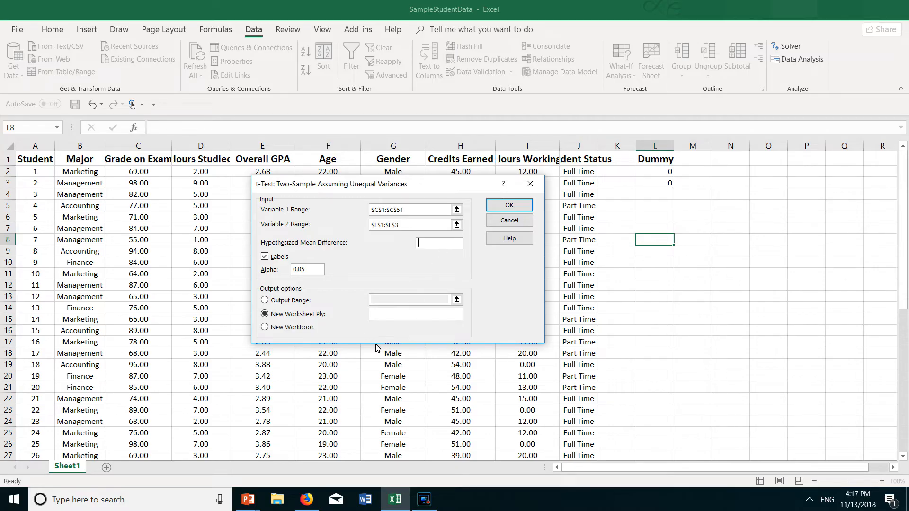
{"action": "mouse_move", "coordinate": [438, 243]}
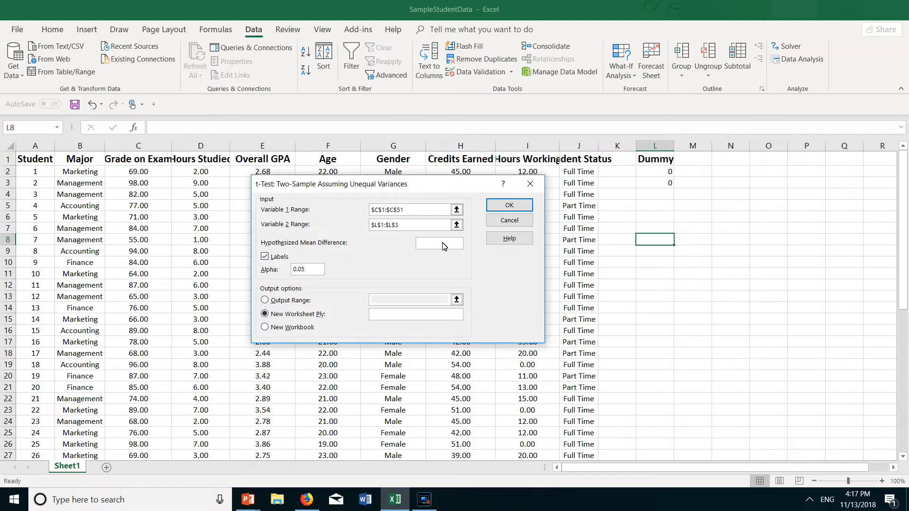
{"action": "type", "text": "75"}
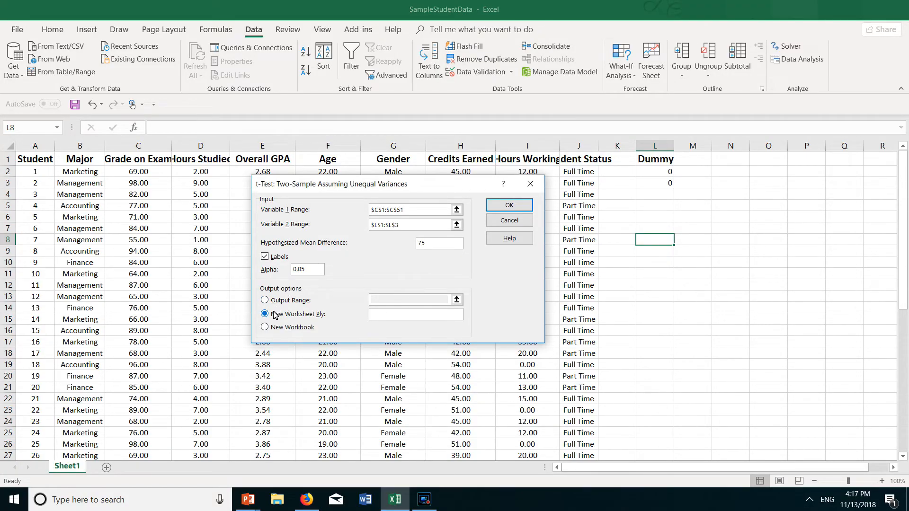
{"action": "mouse_move", "coordinate": [288, 323]}
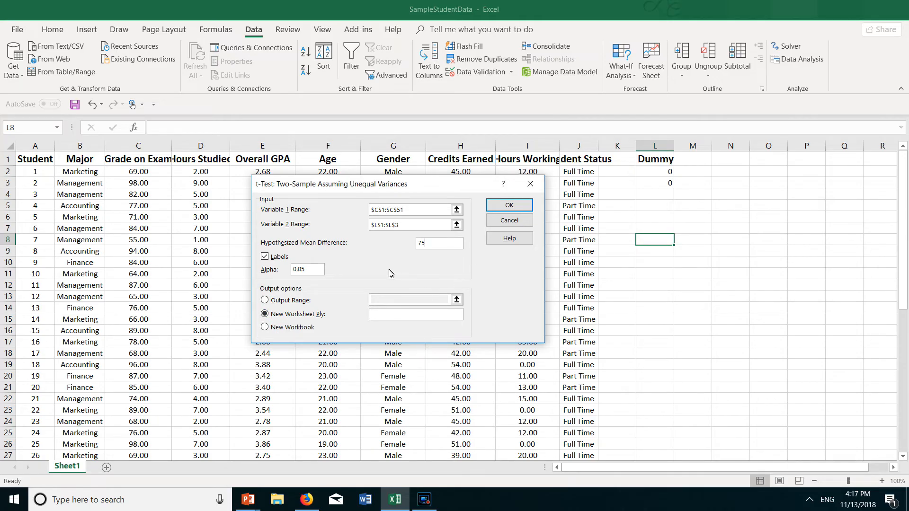
{"action": "mouse_move", "coordinate": [578, 277]}
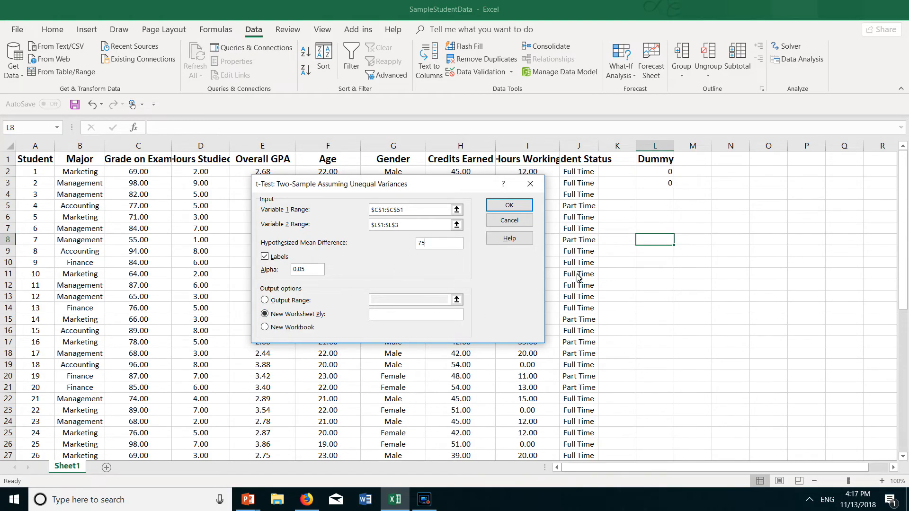
{"action": "left_click", "coordinate": [508, 204]}
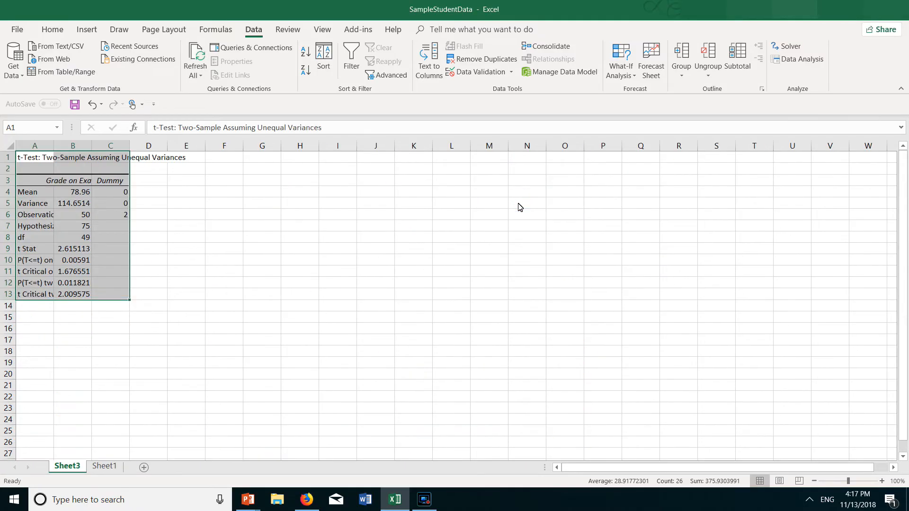
{"action": "mouse_move", "coordinate": [131, 155]}
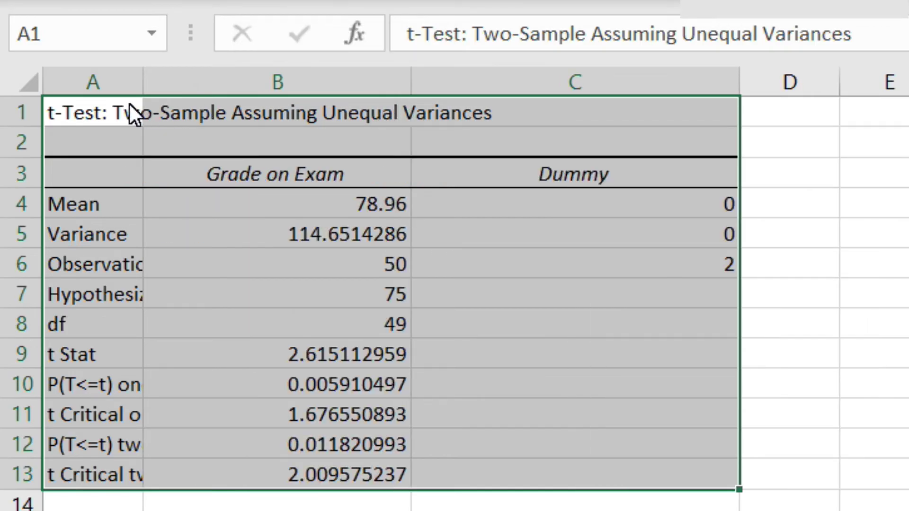
- Widen columns A and B so statistic labels and values show fully
{"action": "left_click_drag", "start_coordinate": [142, 82], "coordinate": [267, 81]}
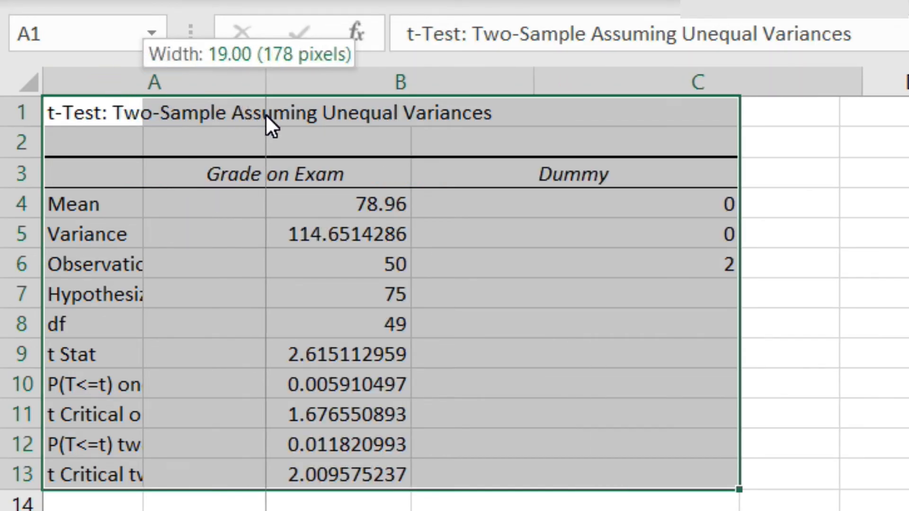
{"action": "left_click_drag", "start_coordinate": [264, 82], "coordinate": [330, 82]}
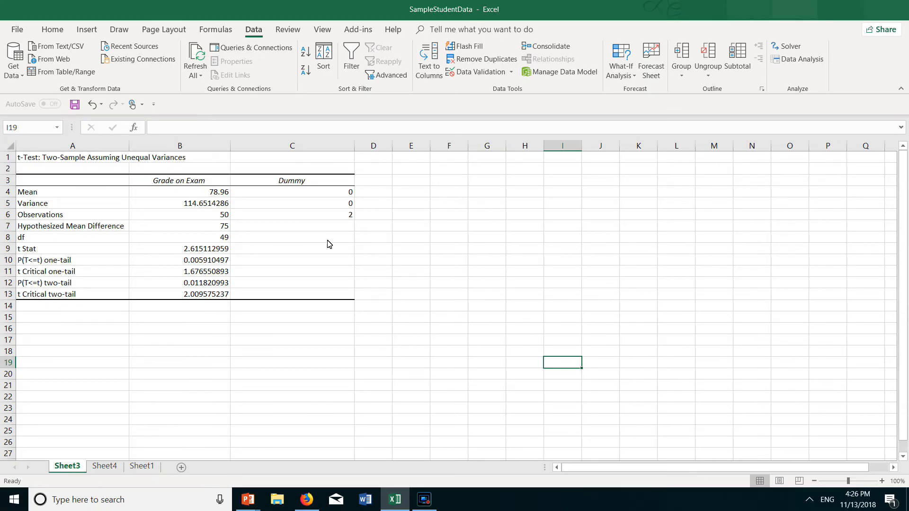
{"action": "mouse_move", "coordinate": [276, 183]}
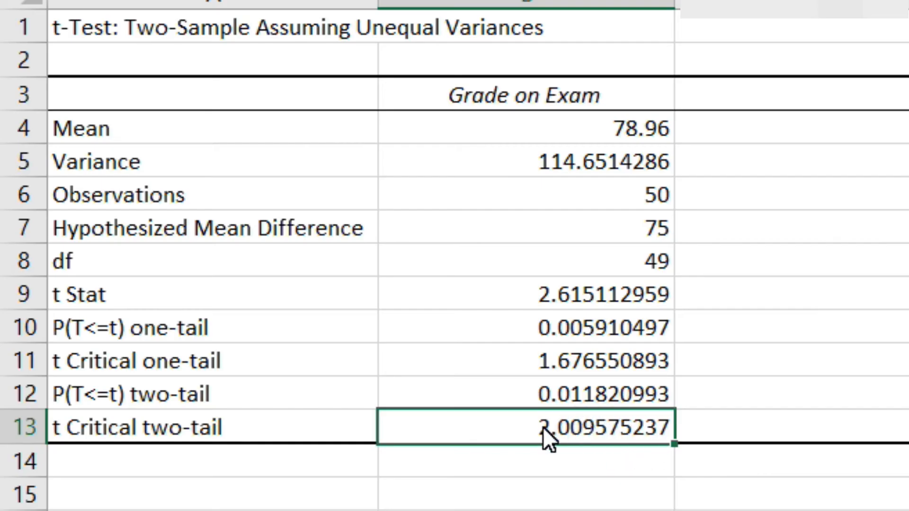
{"action": "mouse_move", "coordinate": [678, 448]}
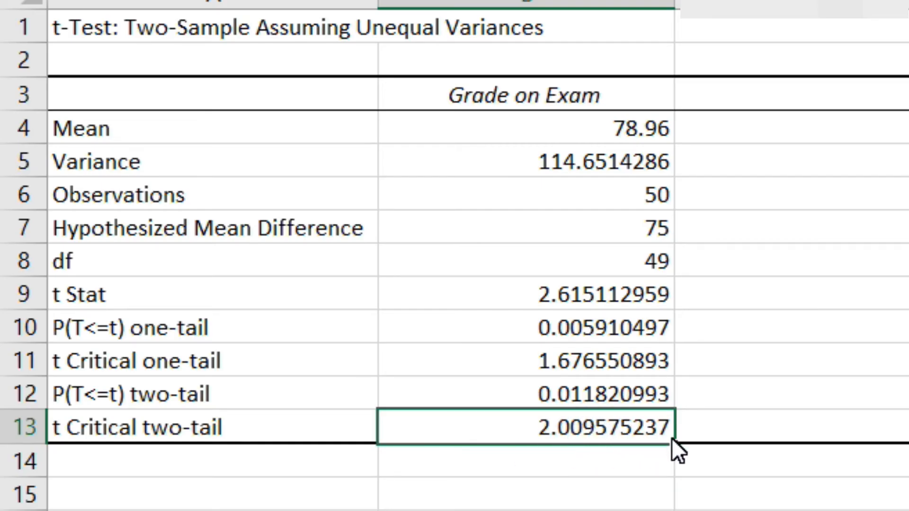
{"action": "mouse_move", "coordinate": [607, 458]}
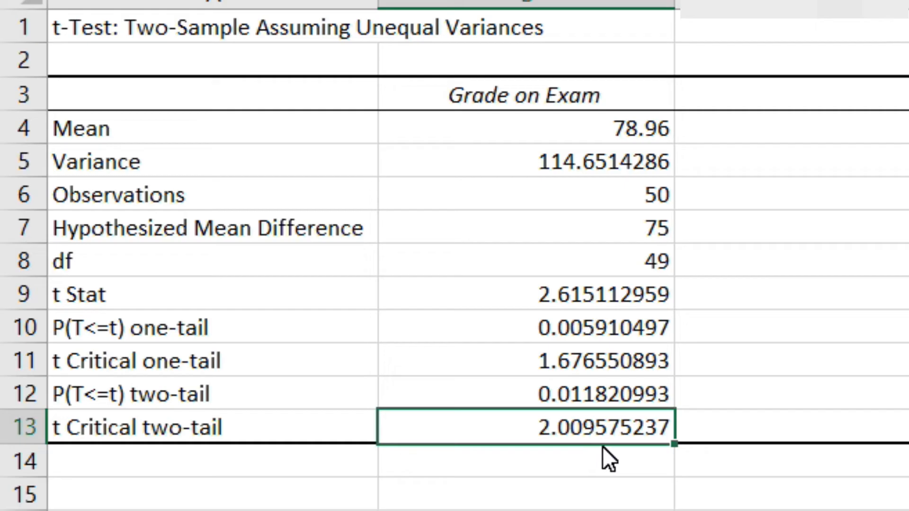
{"action": "mouse_move", "coordinate": [618, 446]}
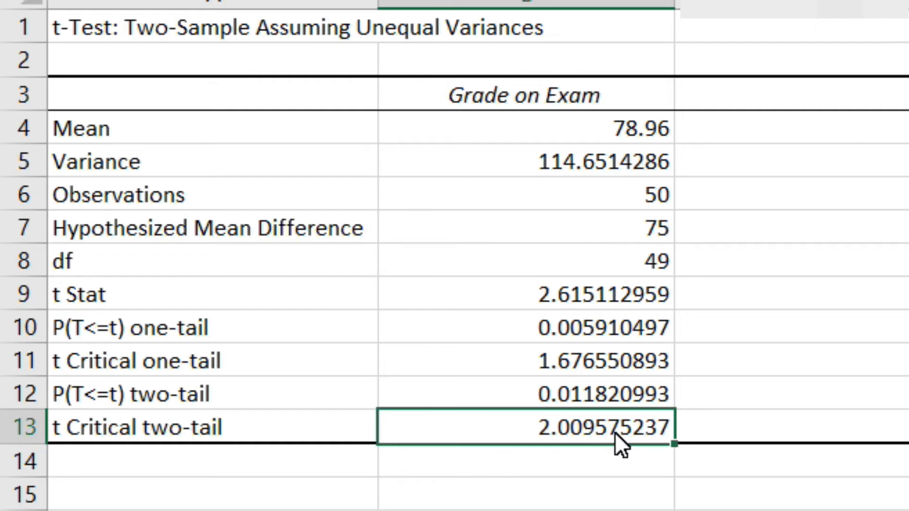
{"action": "mouse_move", "coordinate": [747, 438]}
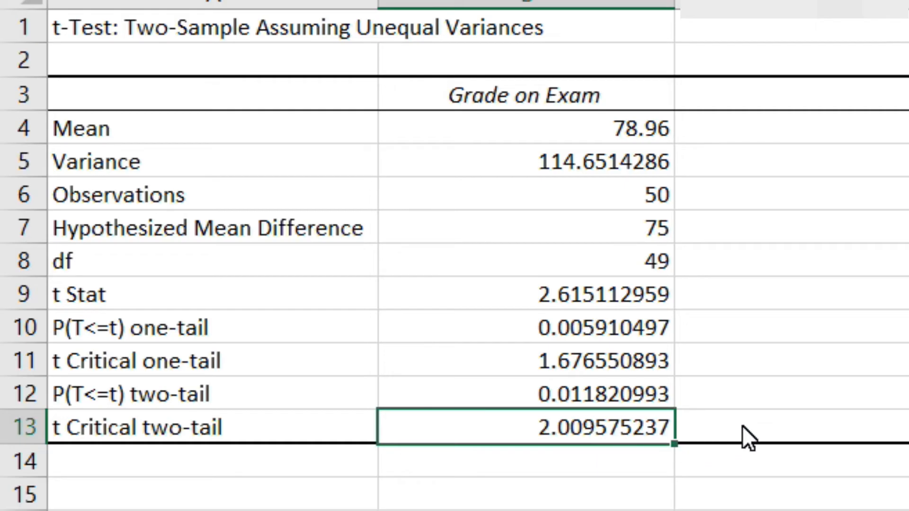
{"action": "mouse_move", "coordinate": [655, 394]}
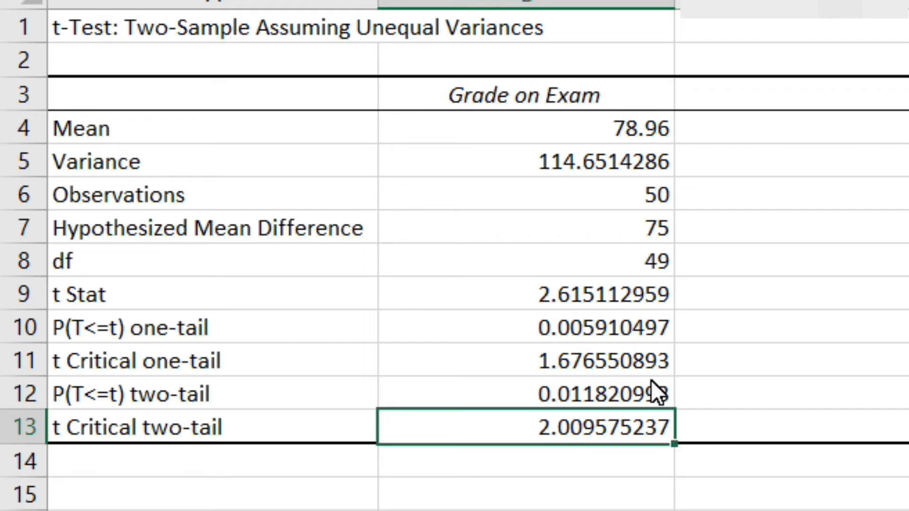
- Highlight the t Stat value 2.615, which exceeds the two-tail critical 2.0096
{"action": "left_click", "coordinate": [521, 293]}
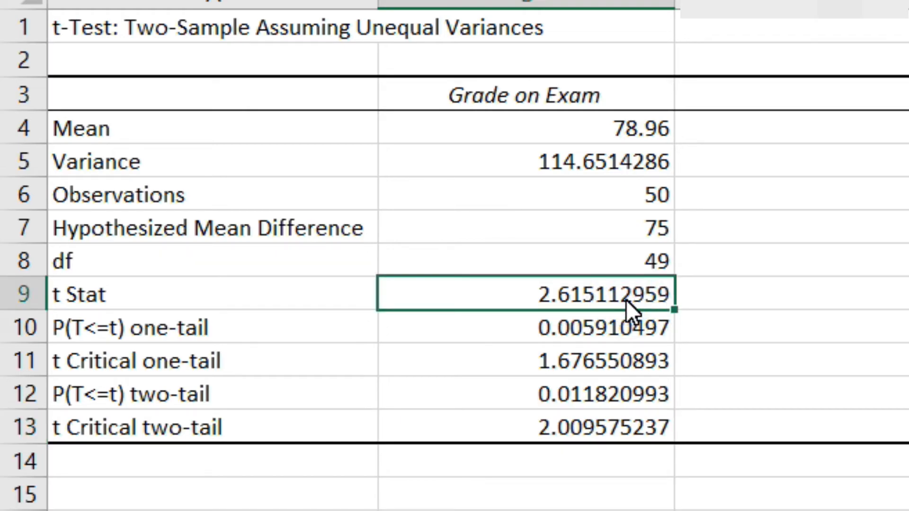
{"action": "mouse_move", "coordinate": [629, 366]}
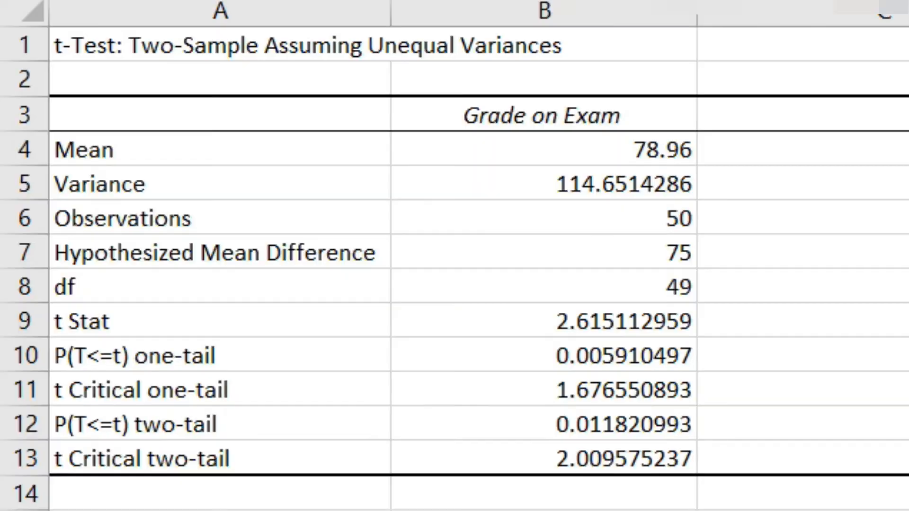
{"action": "left_click", "coordinate": [541, 424]}
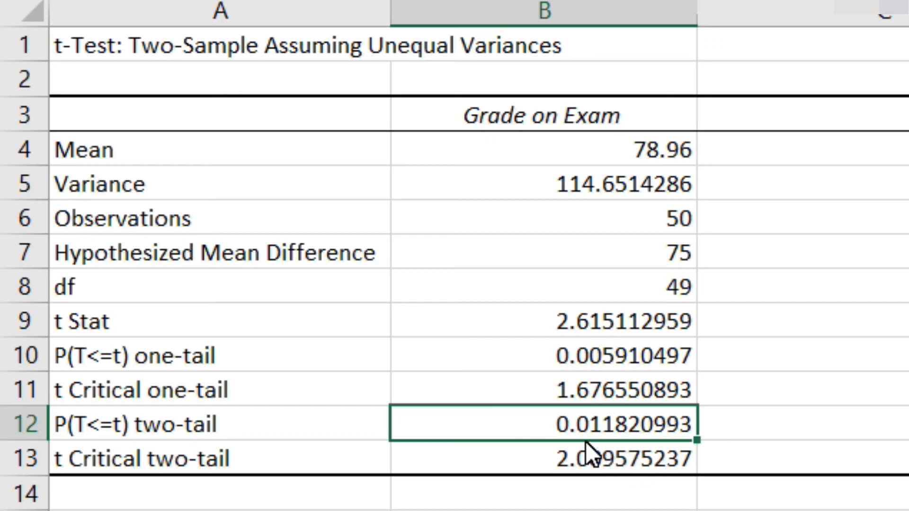
{"action": "mouse_move", "coordinate": [605, 441]}
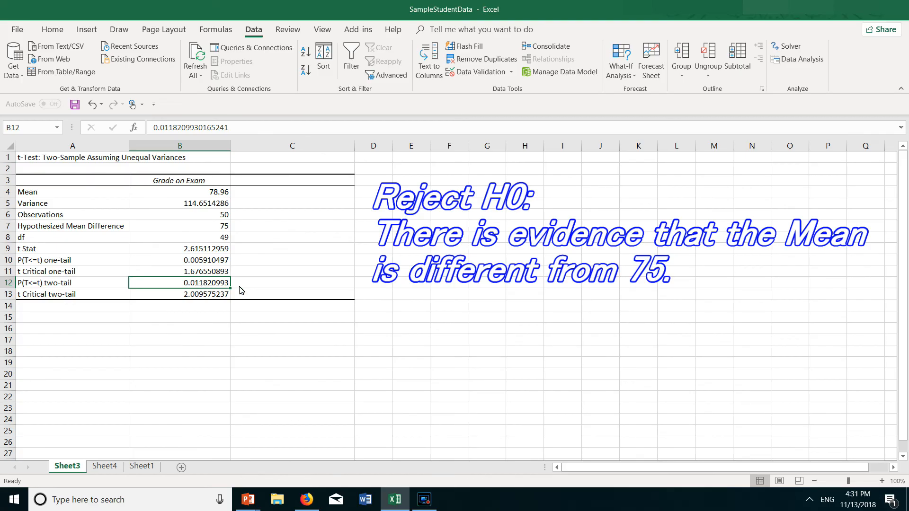
{"action": "mouse_move", "coordinate": [283, 290]}
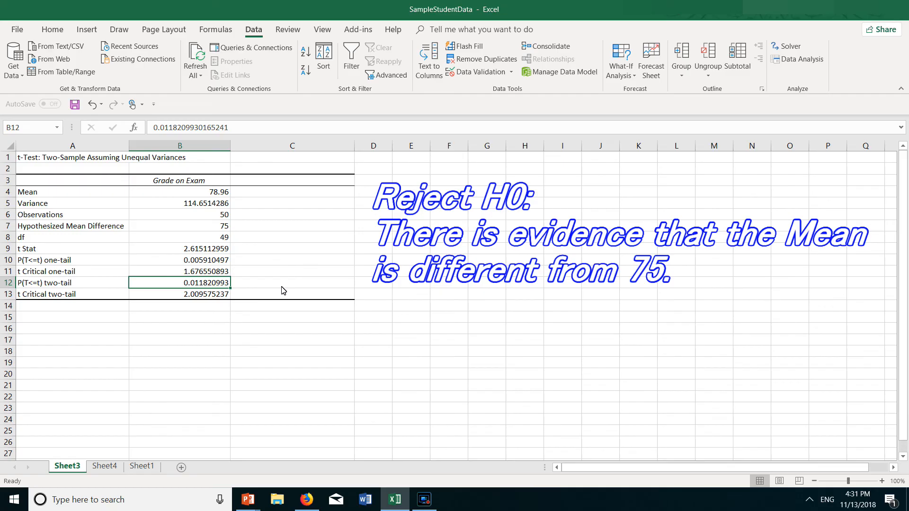
{"action": "mouse_move", "coordinate": [457, 324]}
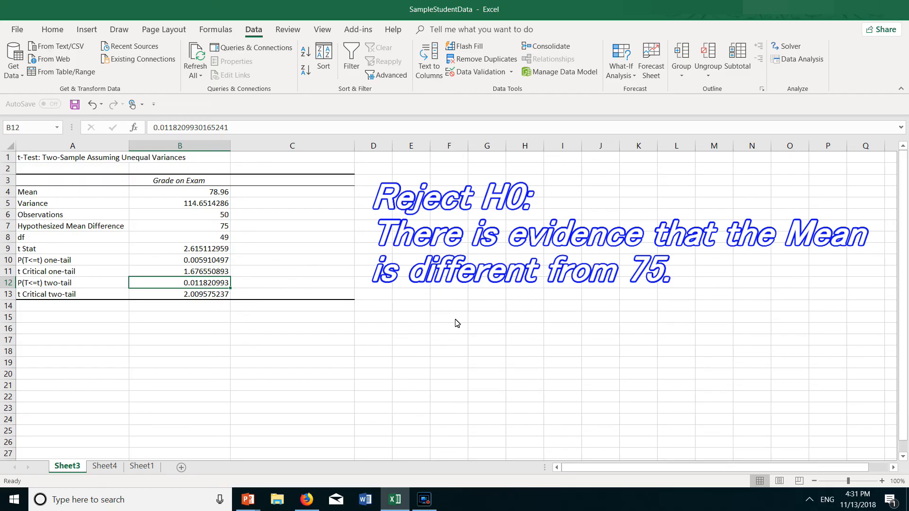